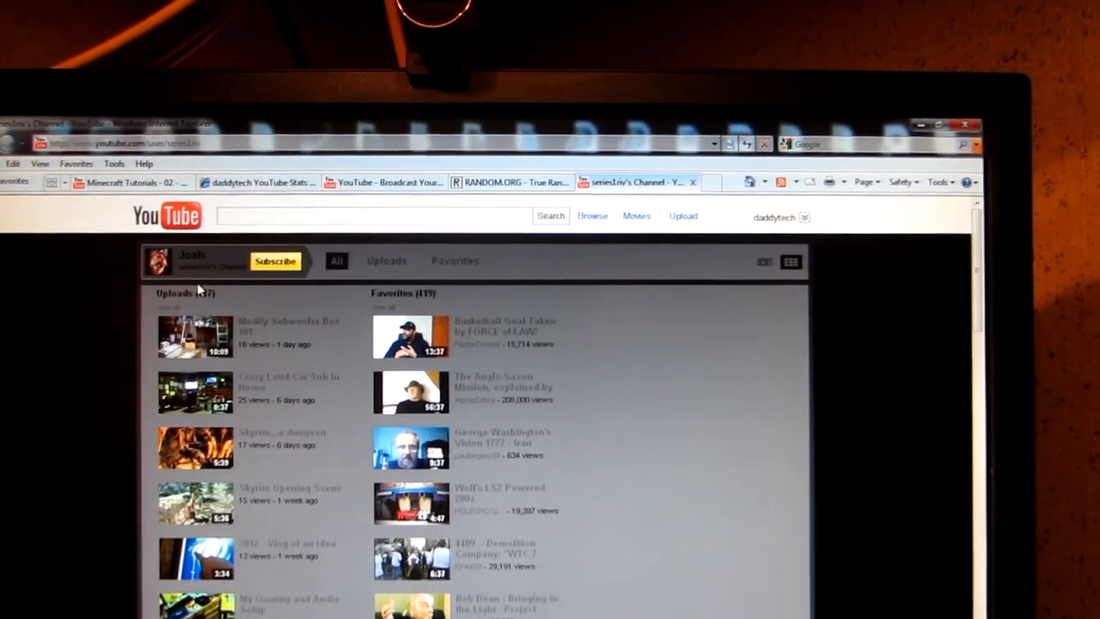
pyautogui.scroll(-3)
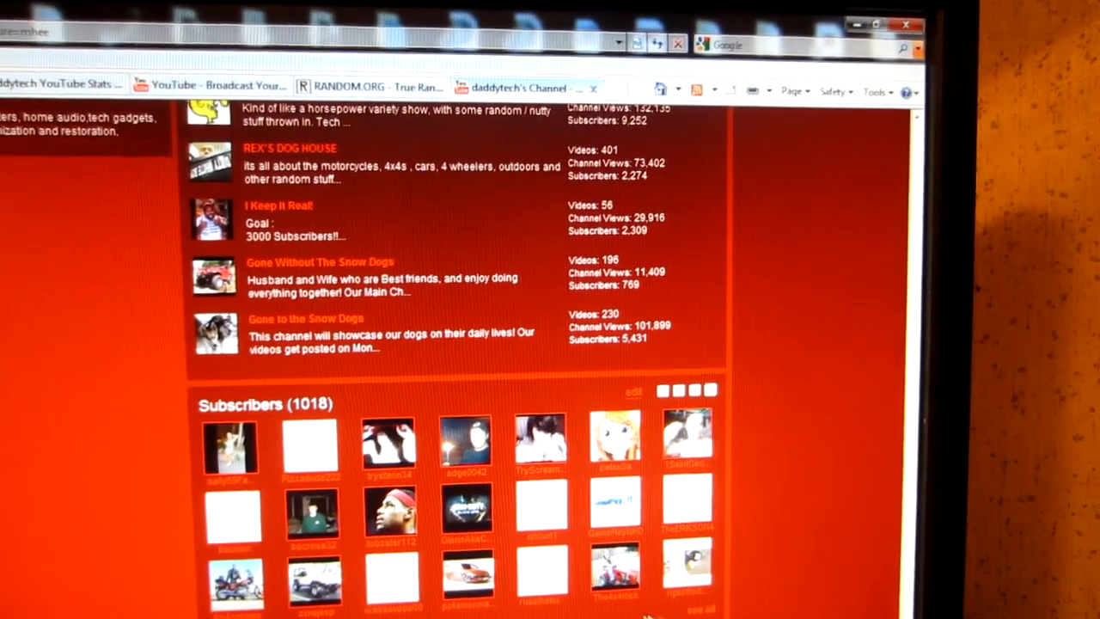
# Browse down and back up through the subscriber thumbnails in the full list.
pyautogui.scroll(-3)
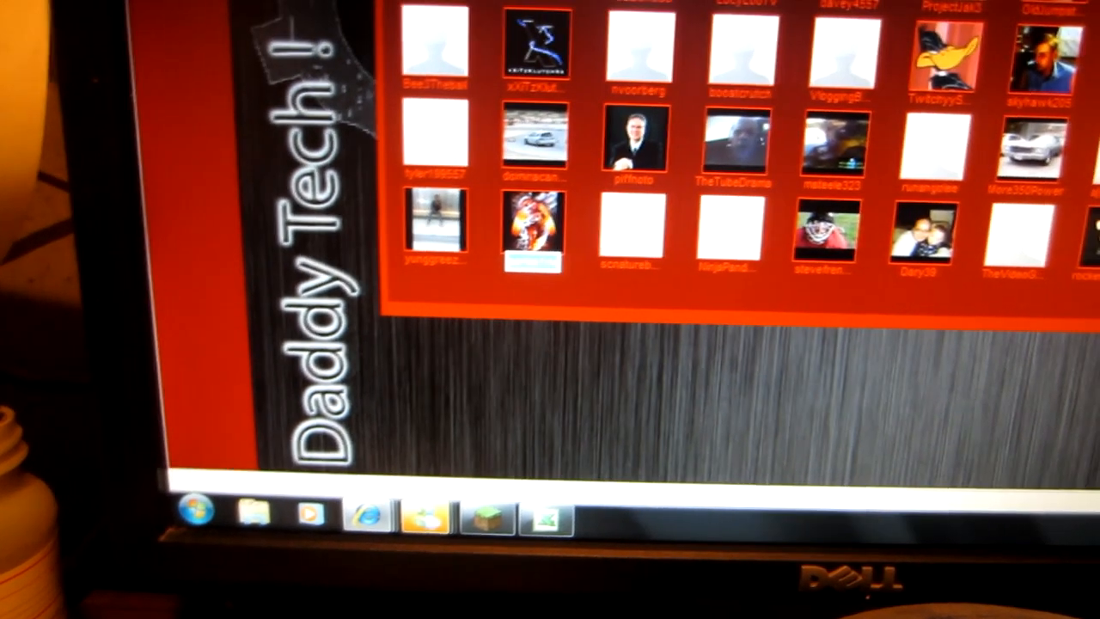
pyautogui.scroll(3)
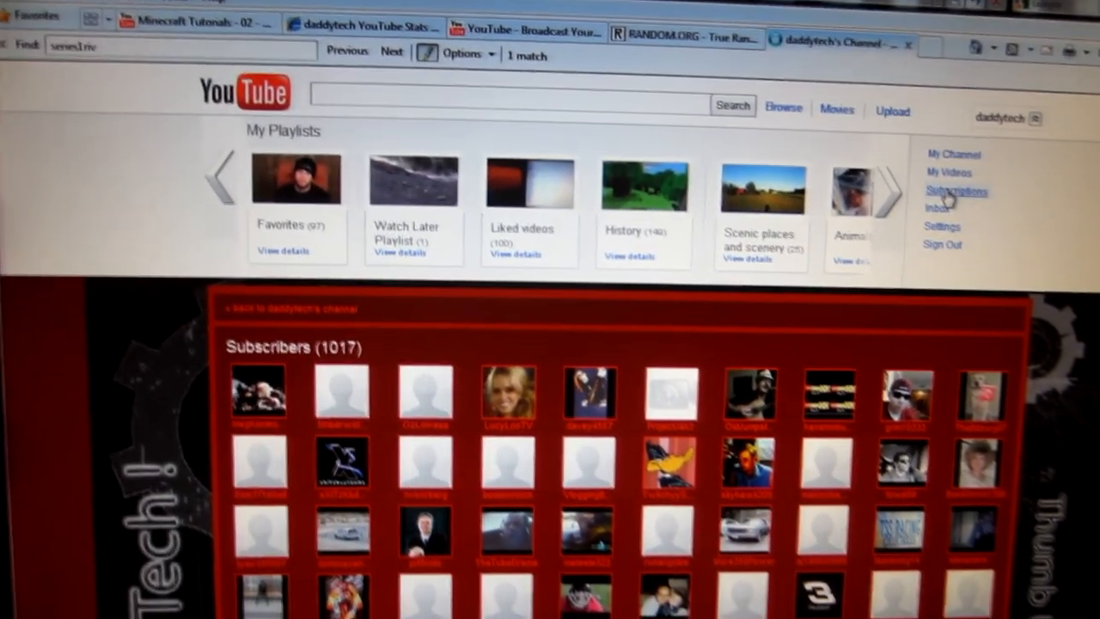
# Show the Subscriptions page filtered to CjDaddyX's recent uploads.
pyautogui.click(955, 191)
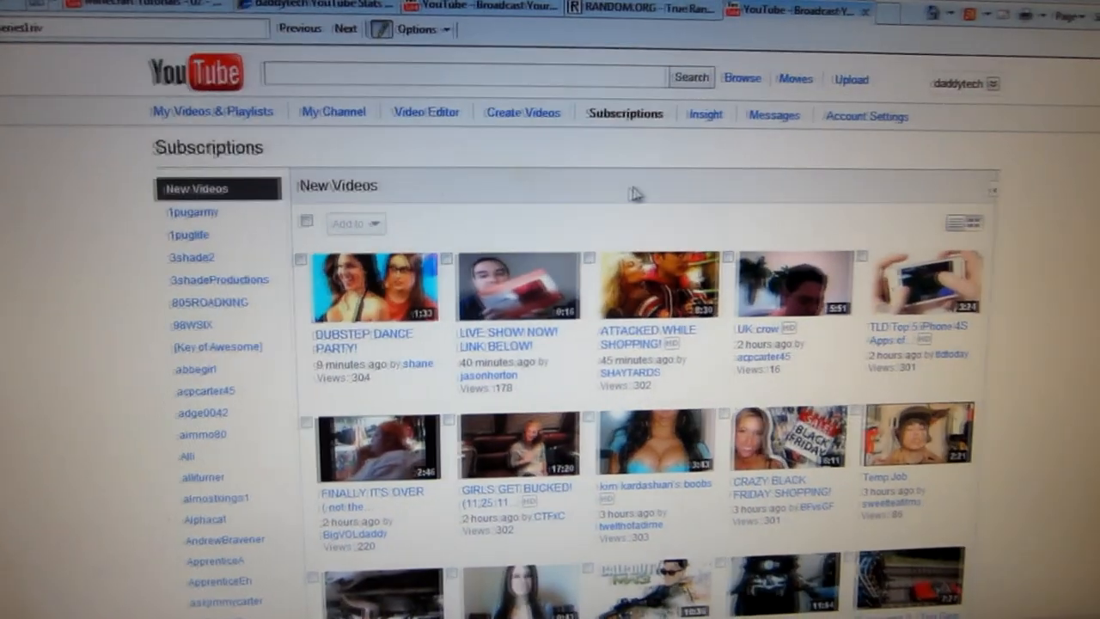
pyautogui.scroll(-3)
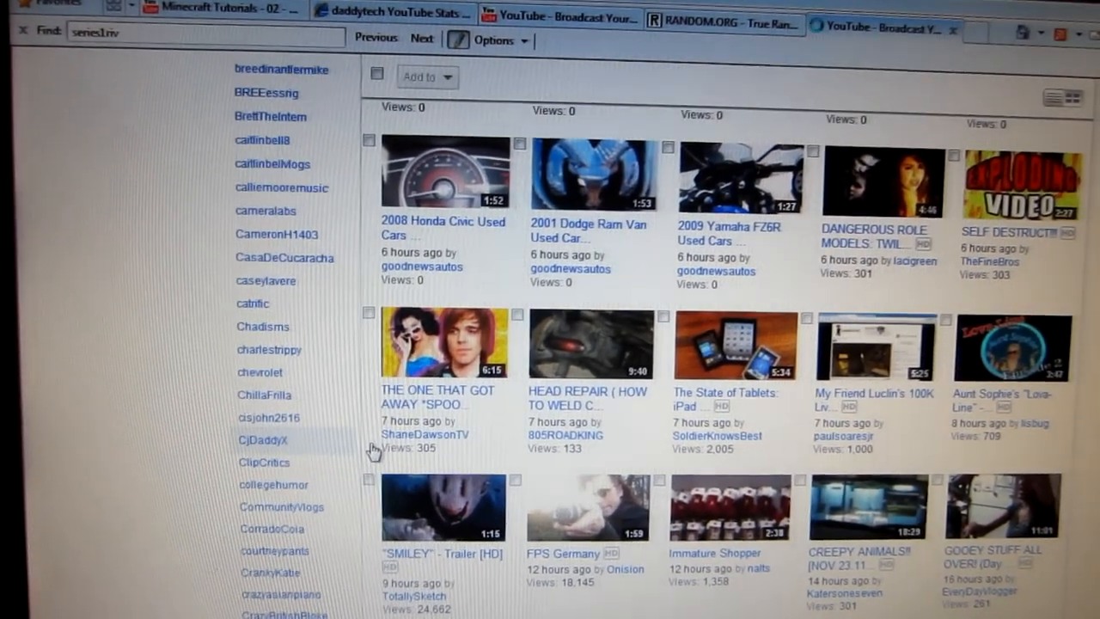
pyautogui.click(261, 440)
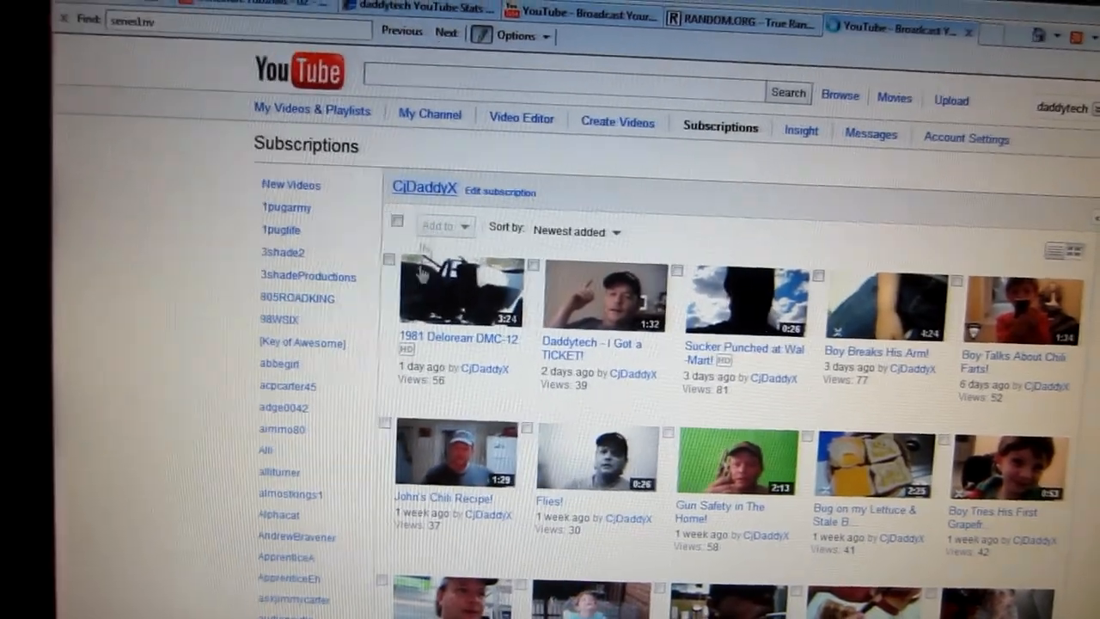
# Visit CjDaddyX's channel and browse its friends and channel comments.
pyautogui.click(745, 295)
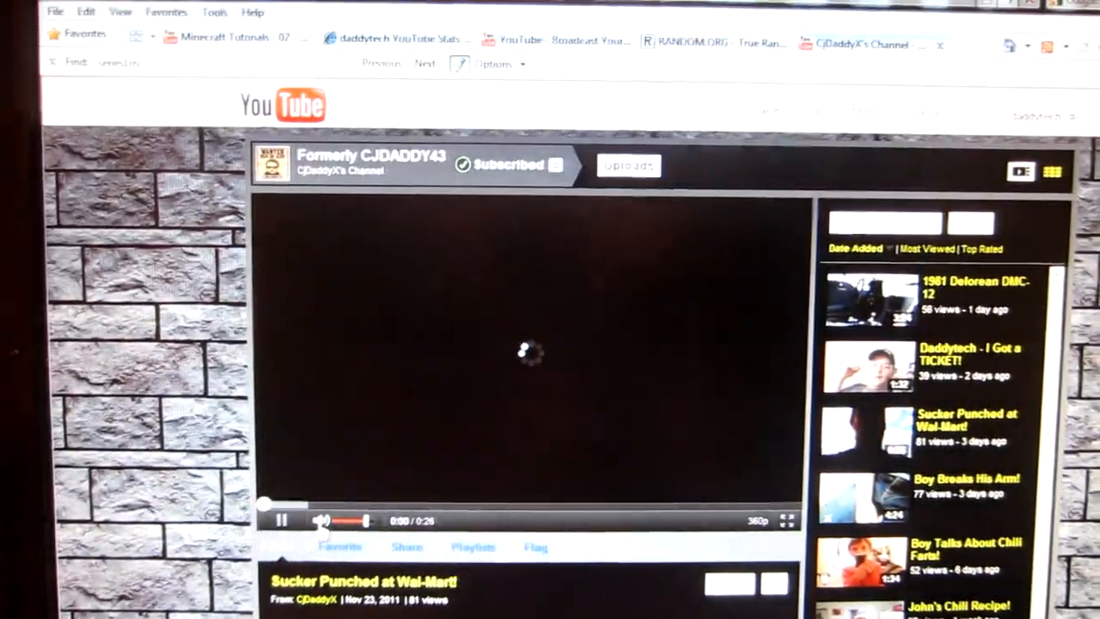
pyautogui.scroll(-3)
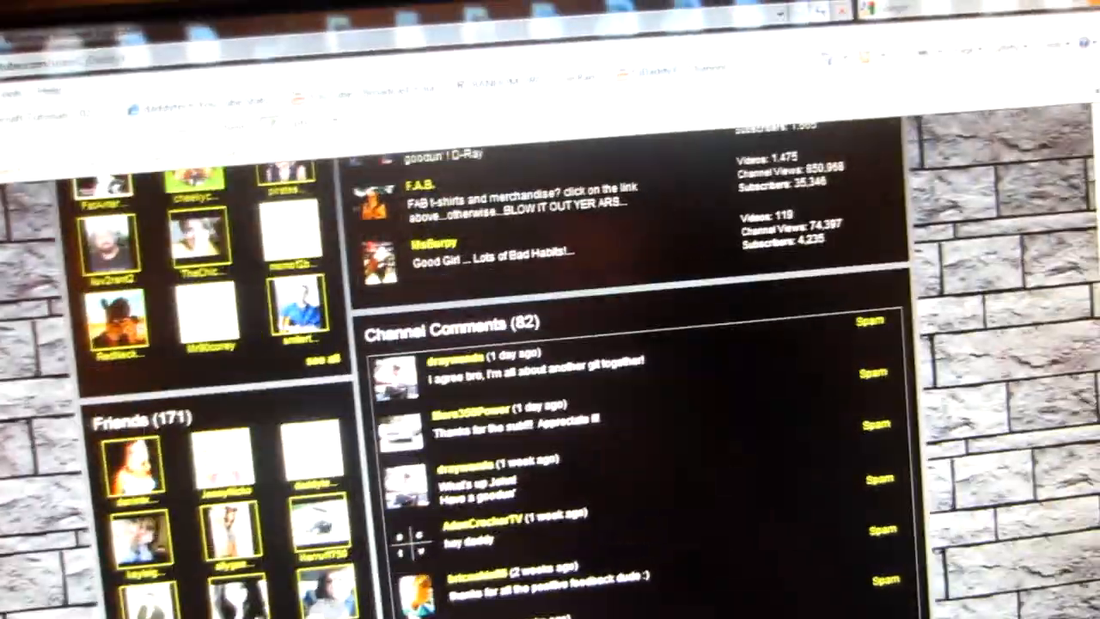
pyautogui.scroll(-3)
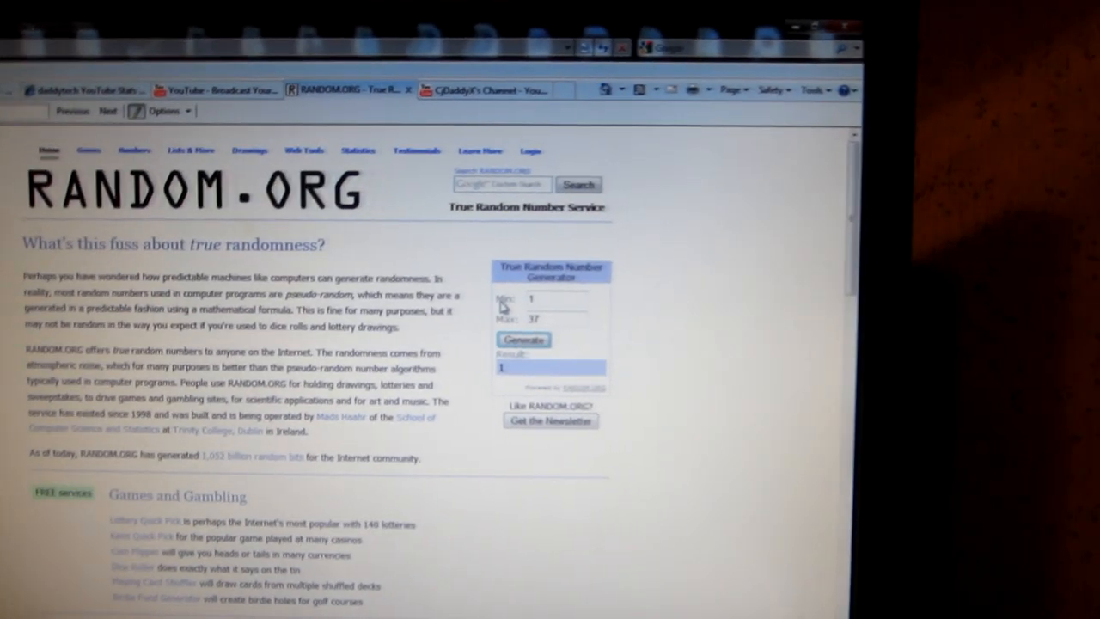
# Generate a random number from 1 to 37, drawing 27.
pyautogui.click(524, 340)
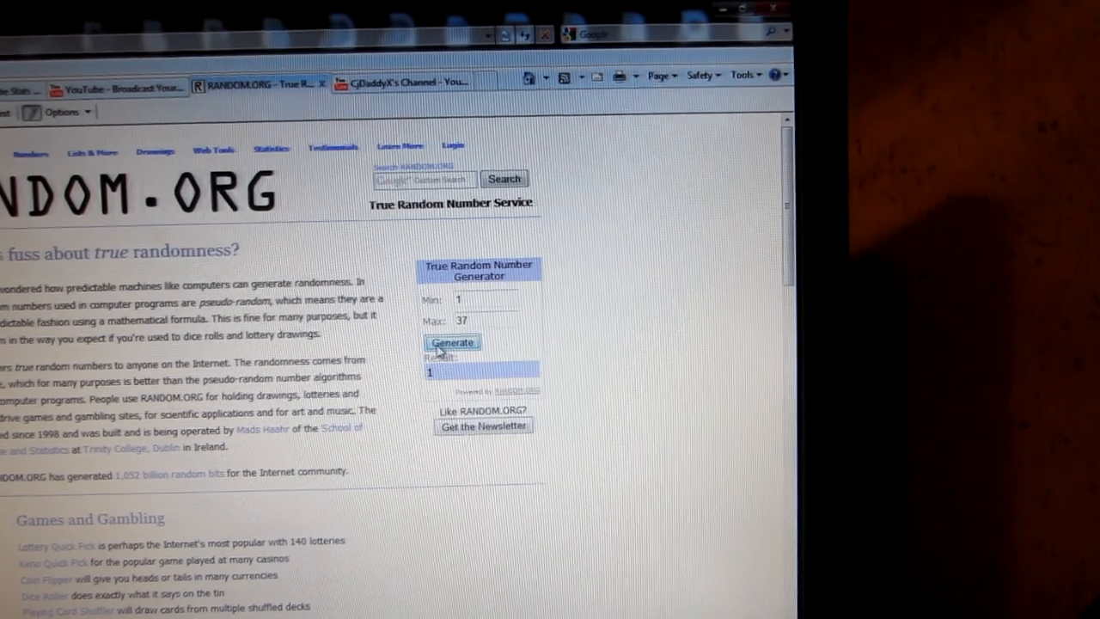
pyautogui.click(451, 342)
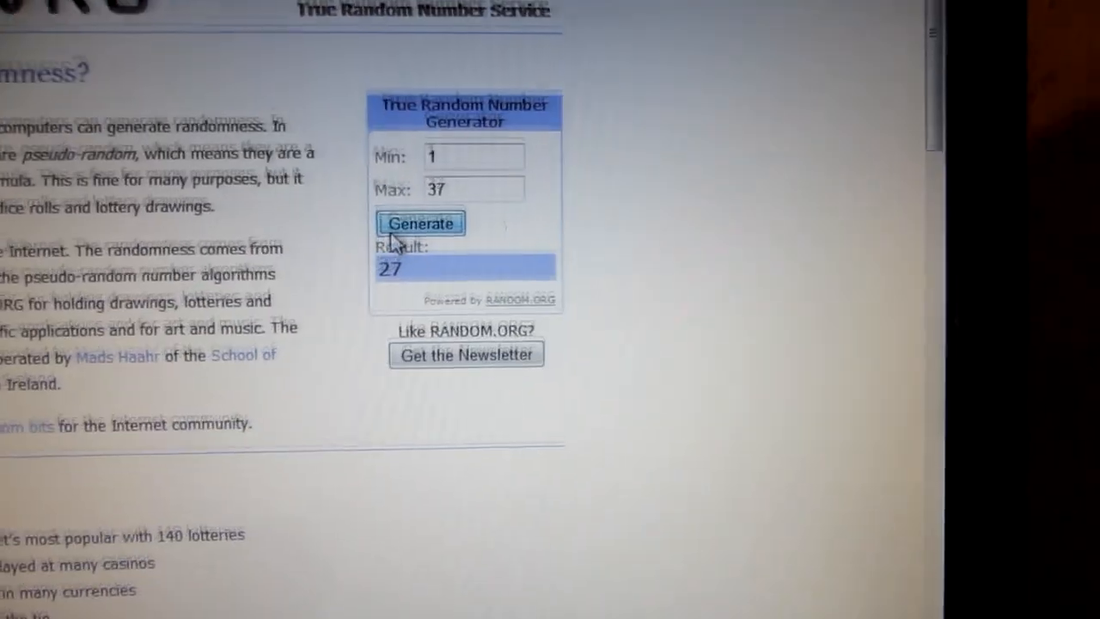
pyautogui.scroll(3)
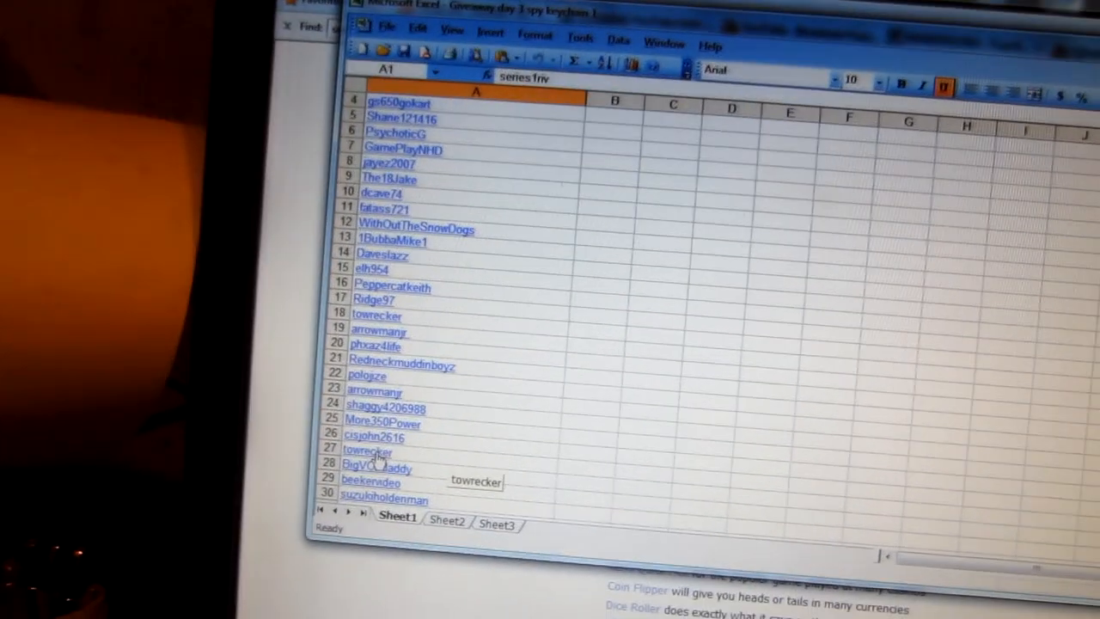
# Follow the towrecker hyperlink in row 27 to the entrant's channel.
pyautogui.click(378, 430)
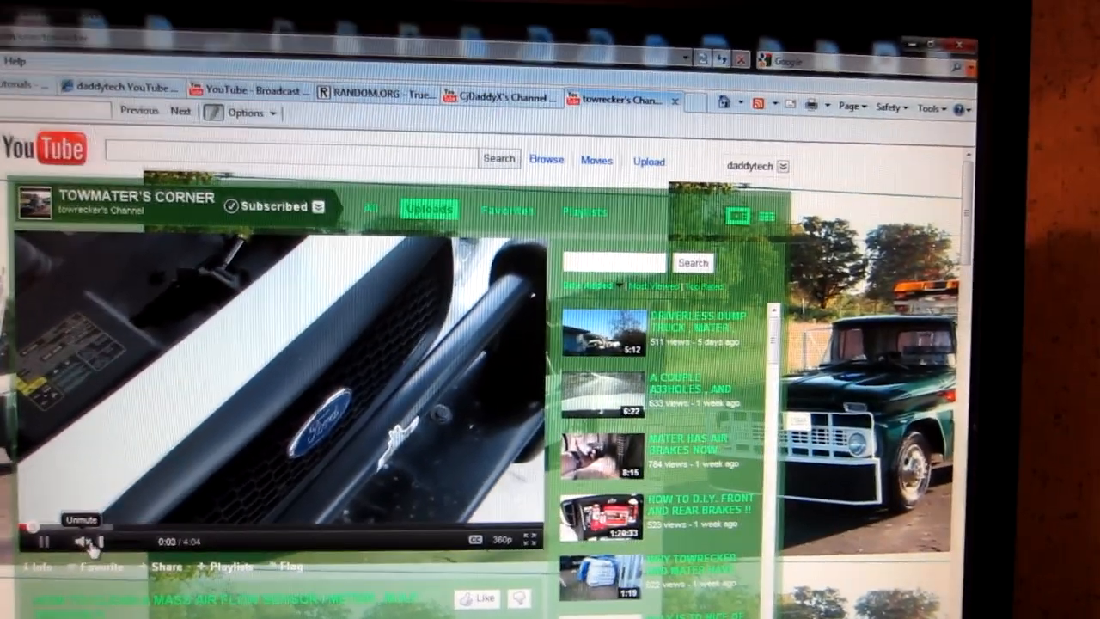
# Browse Towmater's Corner profile, subscribers and comments before reaching CjDaddyX's 143-subscriber list.
pyautogui.scroll(-3)
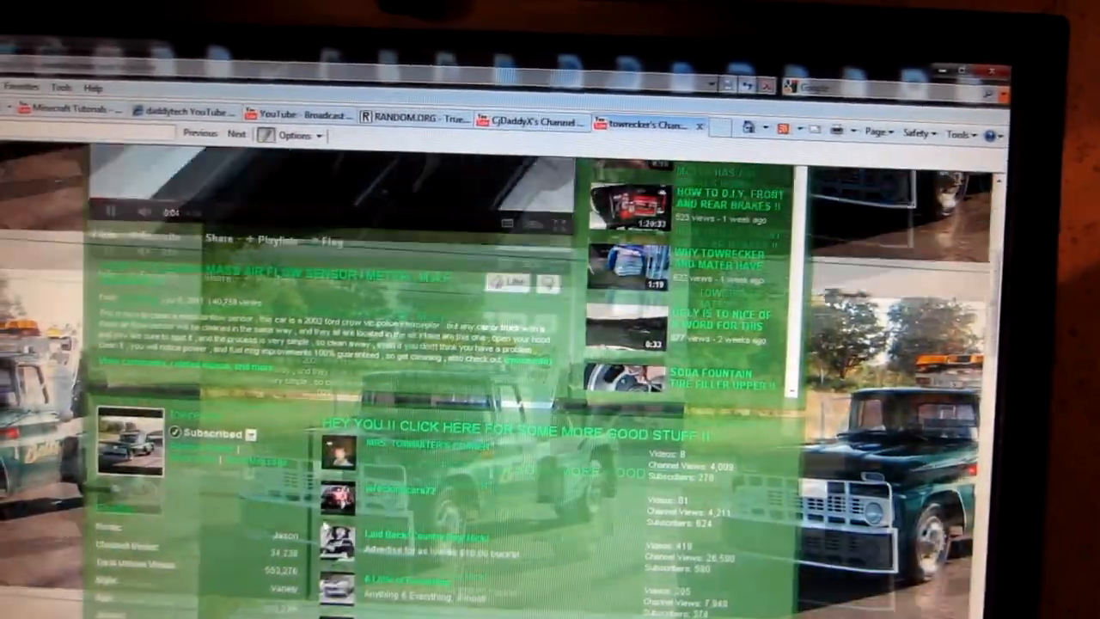
pyautogui.scroll(-3)
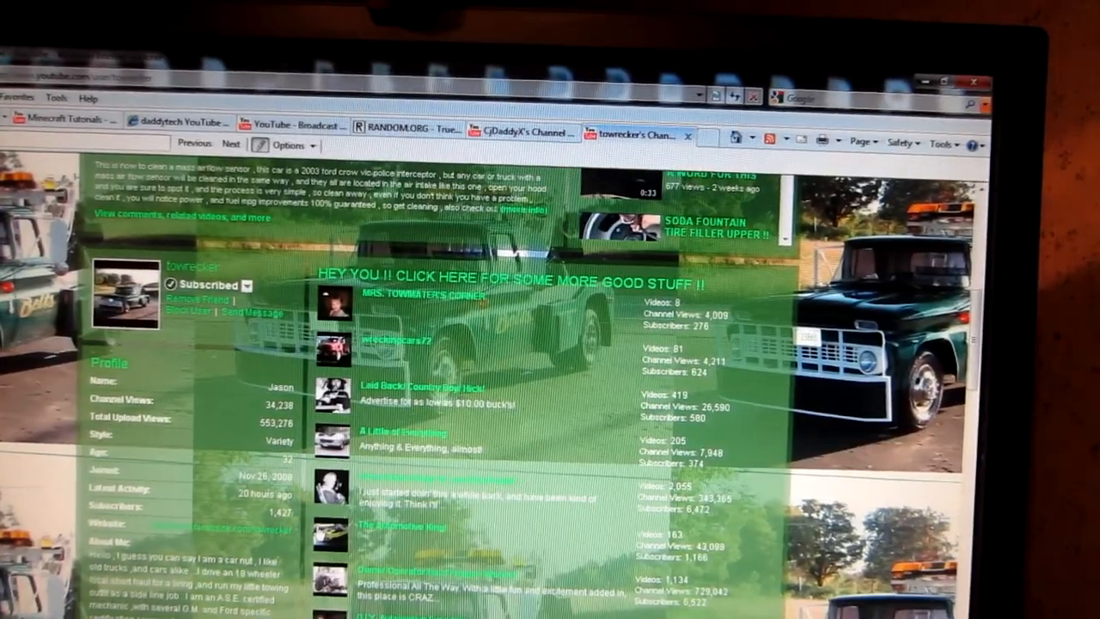
pyautogui.scroll(-3)
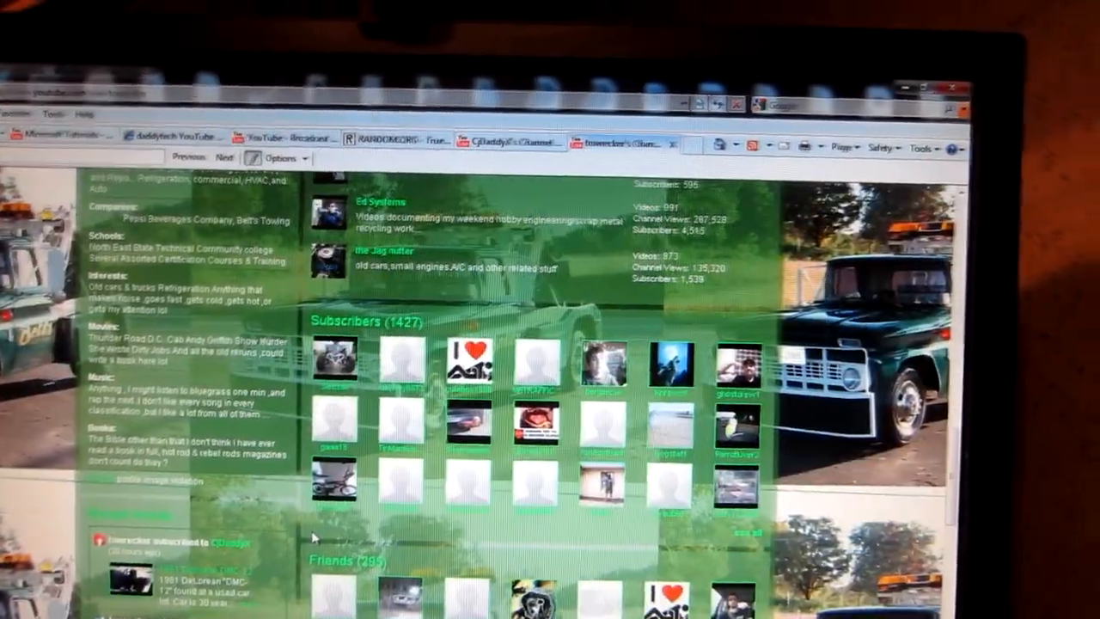
pyautogui.scroll(-3)
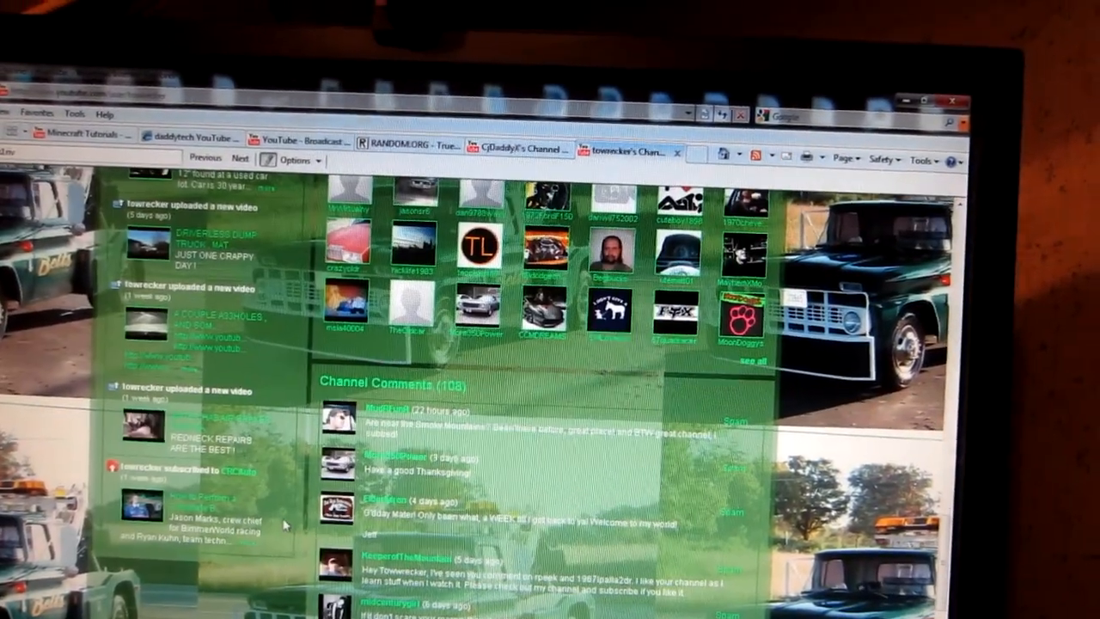
pyautogui.scroll(3)
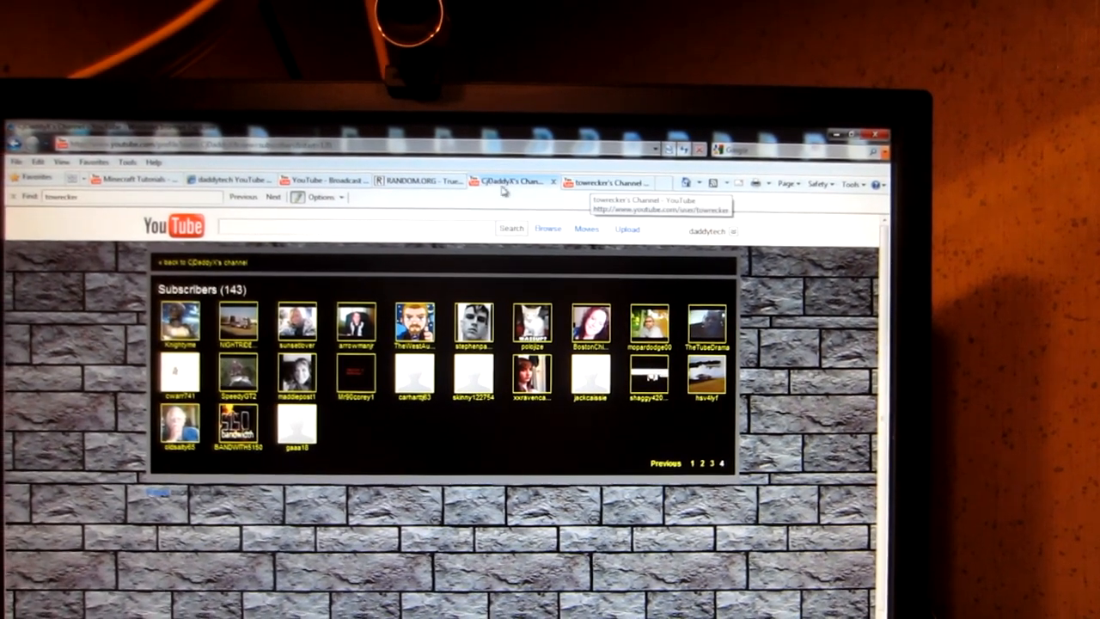
pyautogui.click(421, 180)
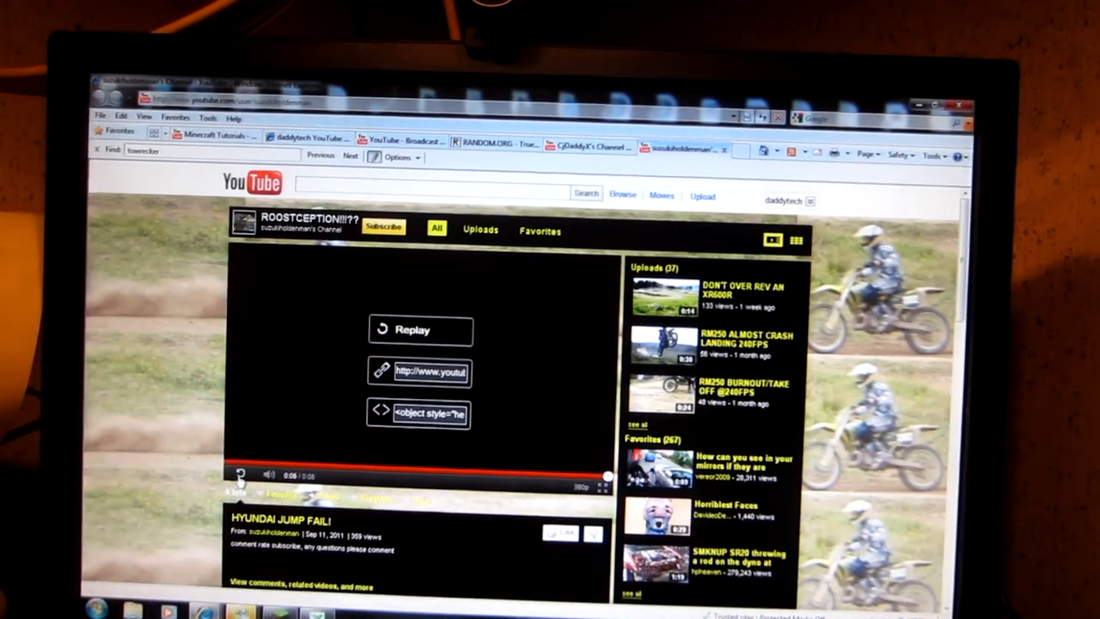
pyautogui.click(419, 330)
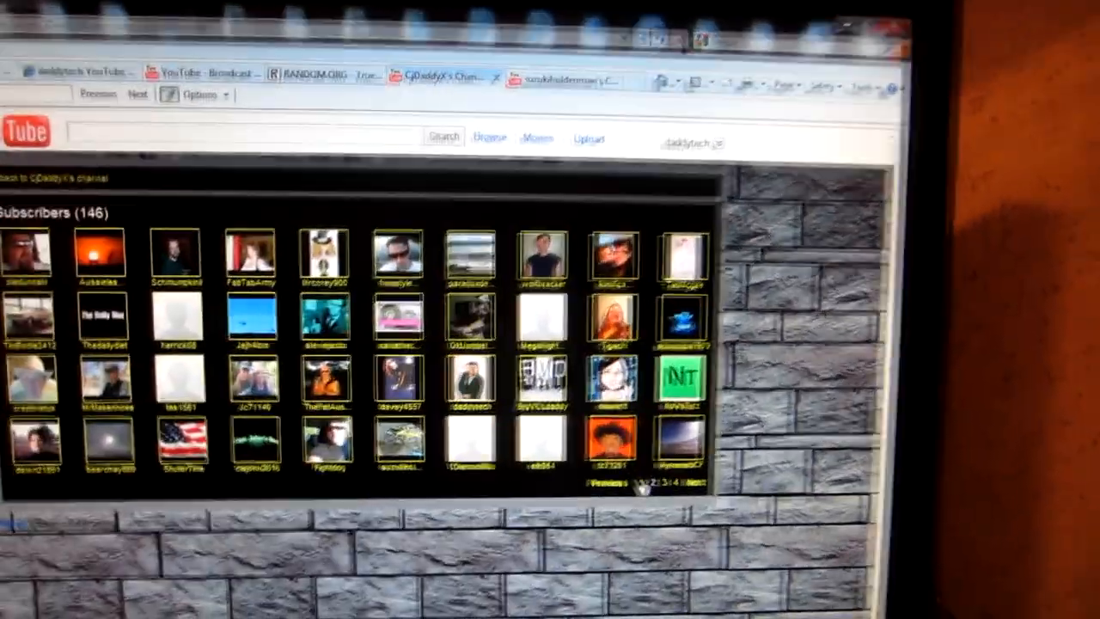
pyautogui.click(138, 131)
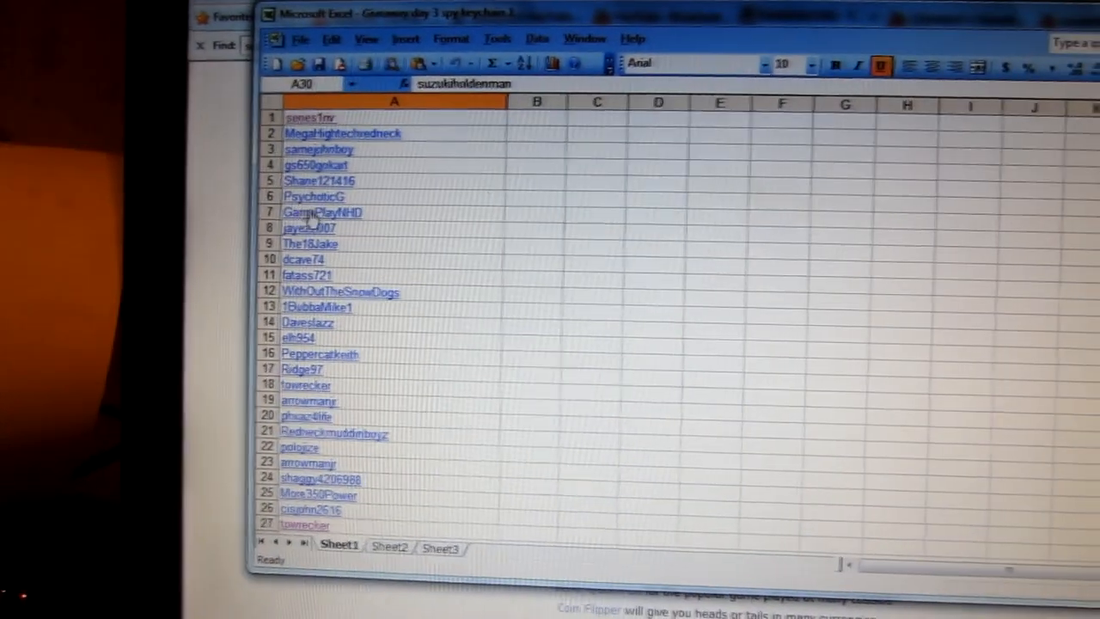
# Follow the cell A7 hyperlink to GamePlayNHD's YouTube channel.
pyautogui.click(323, 211)
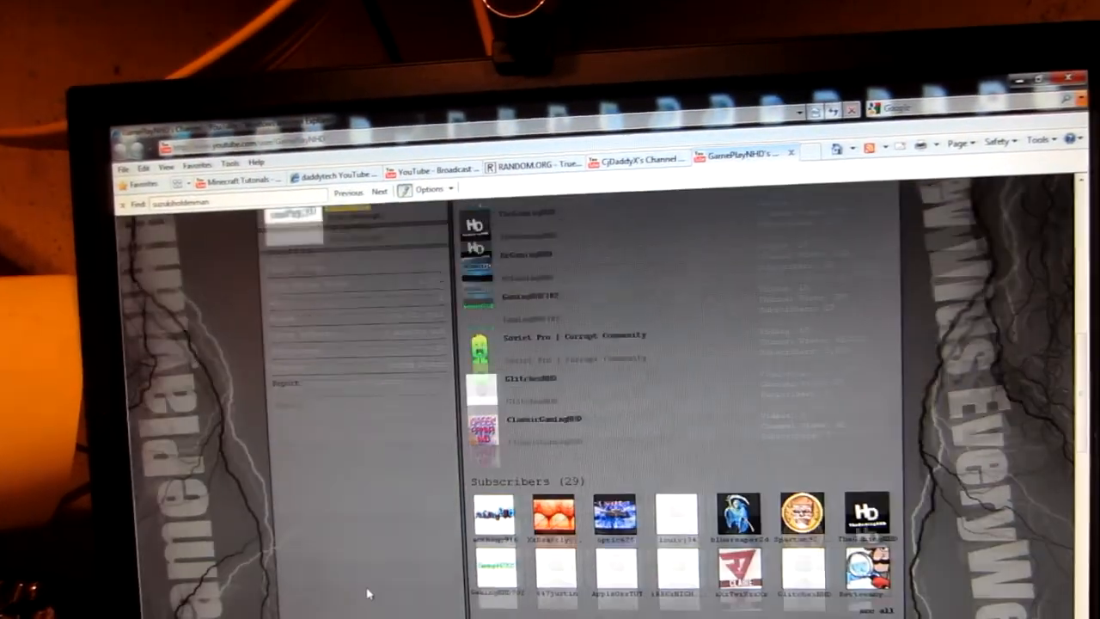
# Bring GamePlayNHD's 29-subscriber box into view.
pyautogui.scroll(-3)
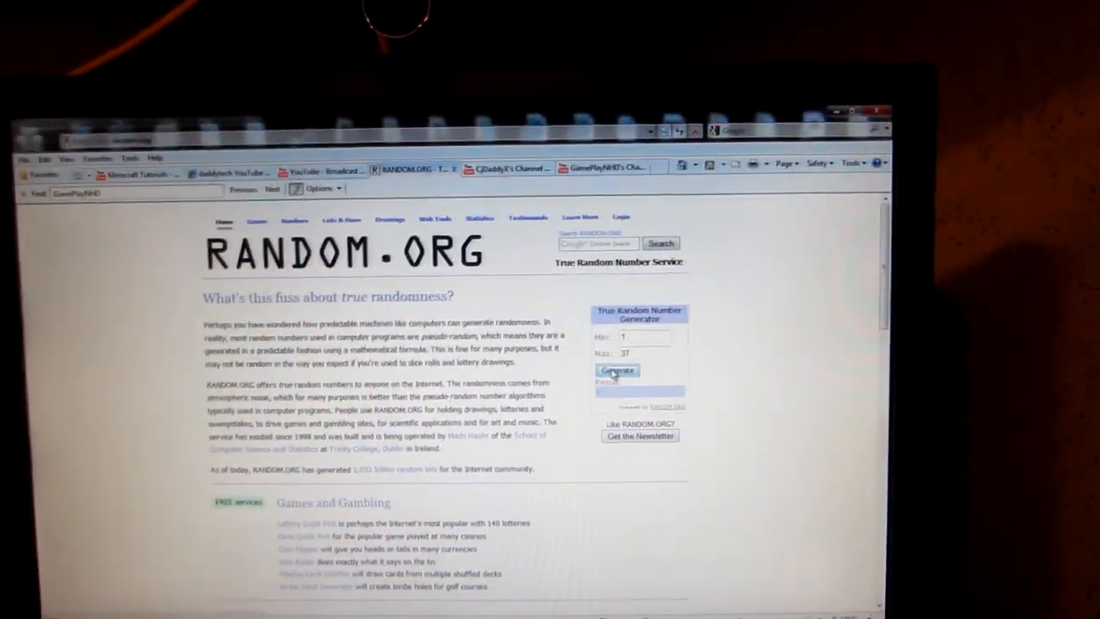
# Generate a new random winning number in the True Random Number Generator.
pyautogui.click(617, 371)
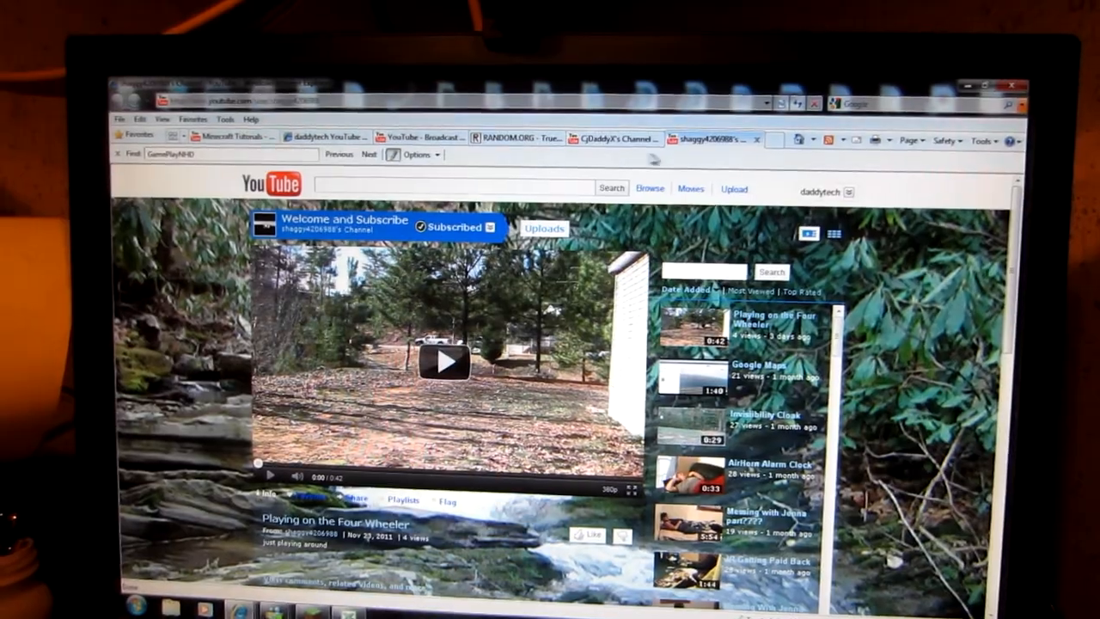
pyautogui.scroll(-3)
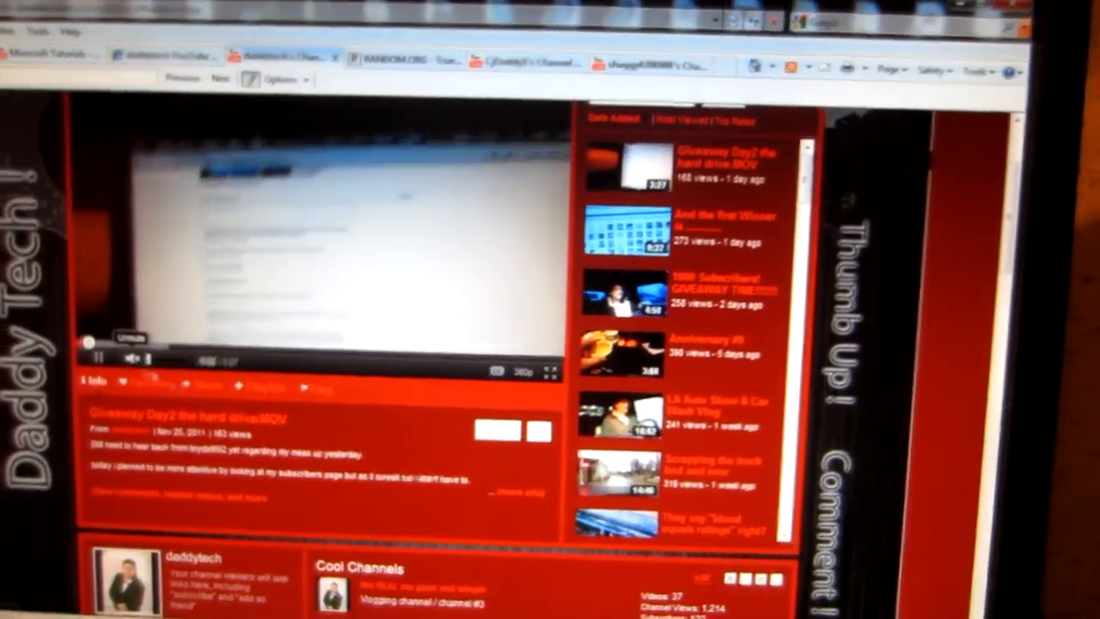
# Advance through Daddy Tech's 1,017 subscribers to page 24, searching each page for the winner.
pyautogui.scroll(-3)
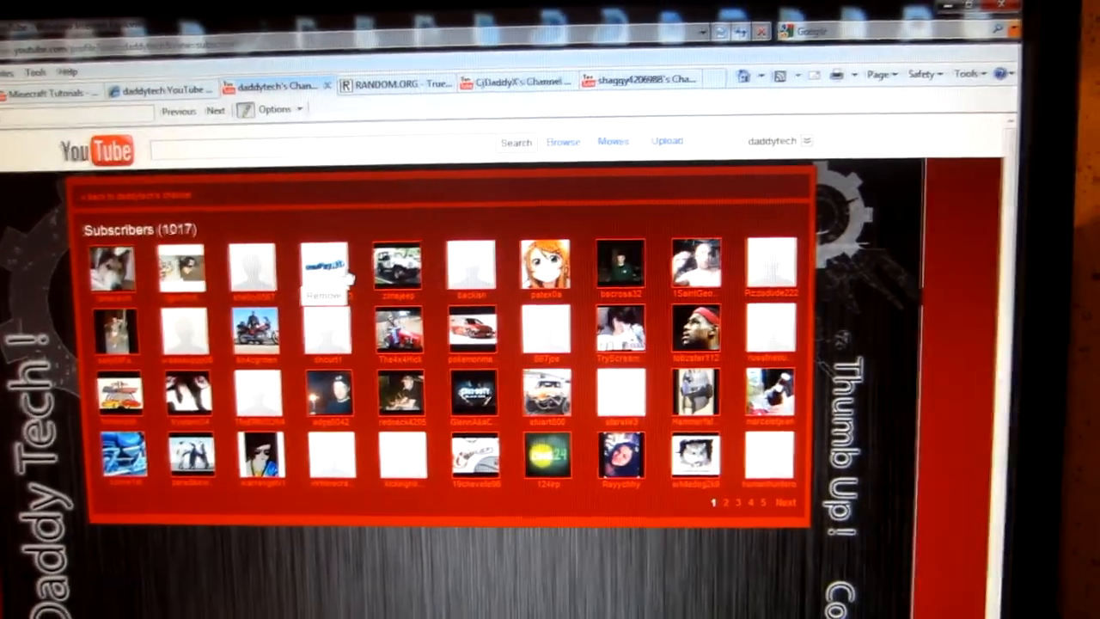
pyautogui.click(725, 502)
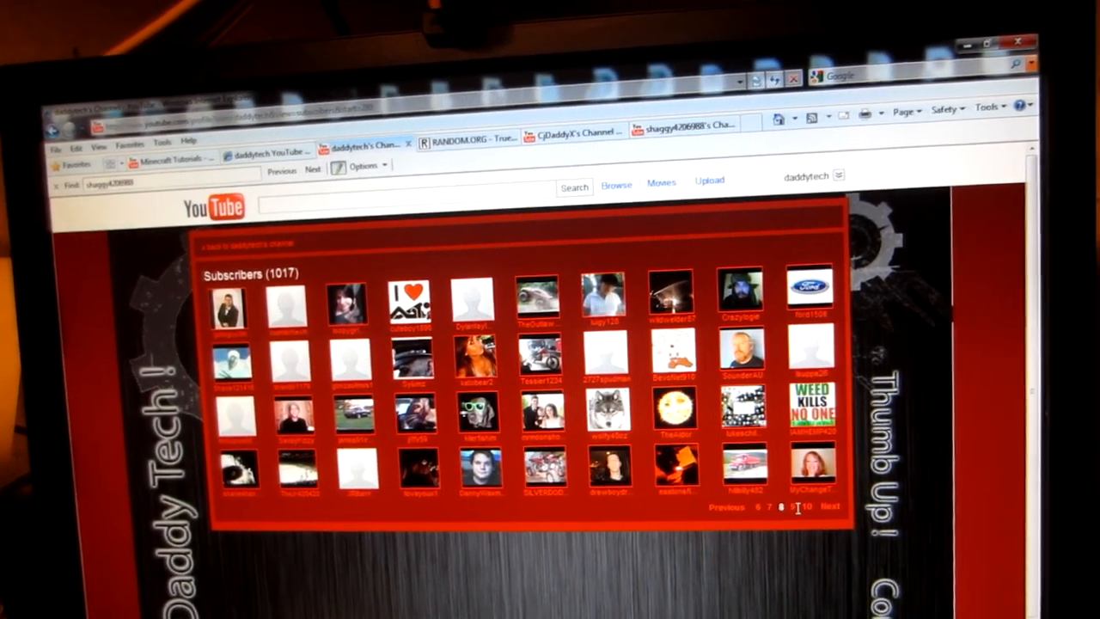
pyautogui.click(783, 505)
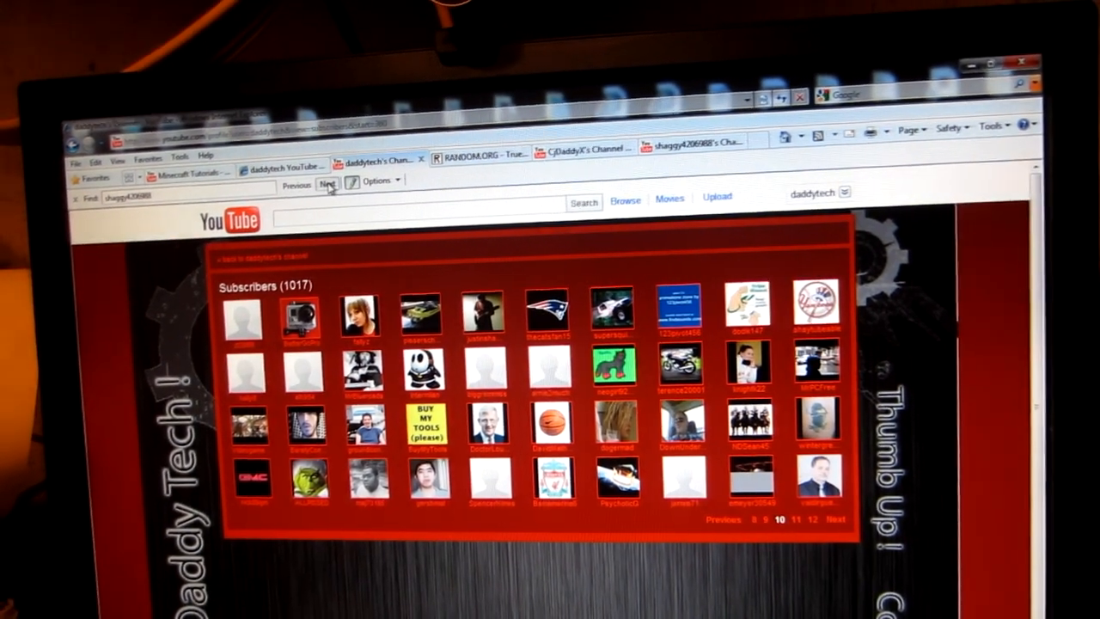
pyautogui.click(782, 519)
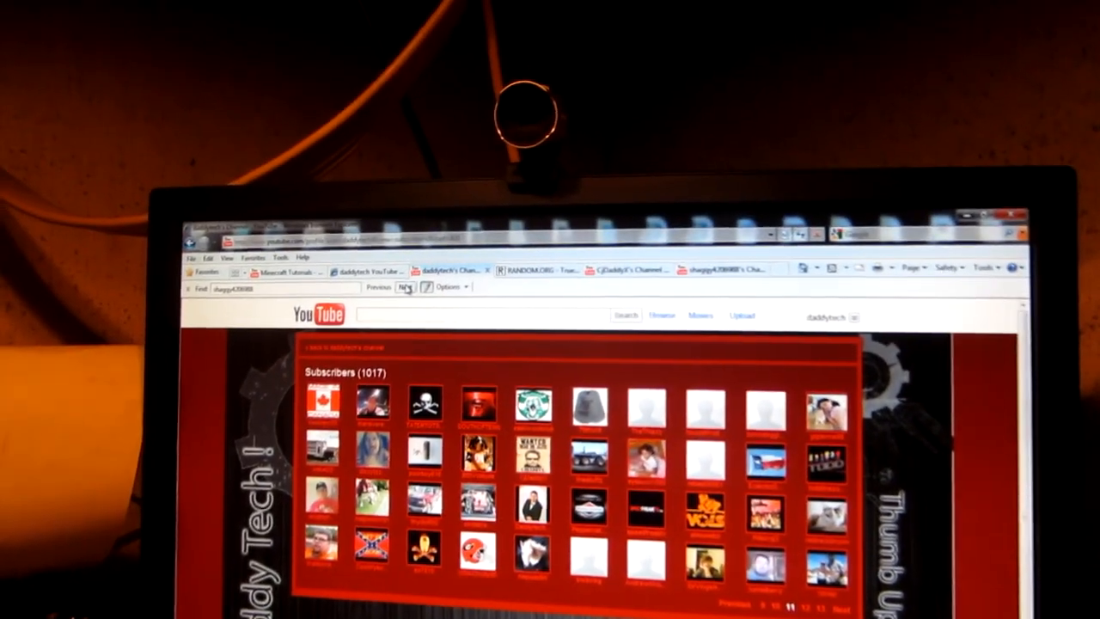
pyautogui.click(416, 285)
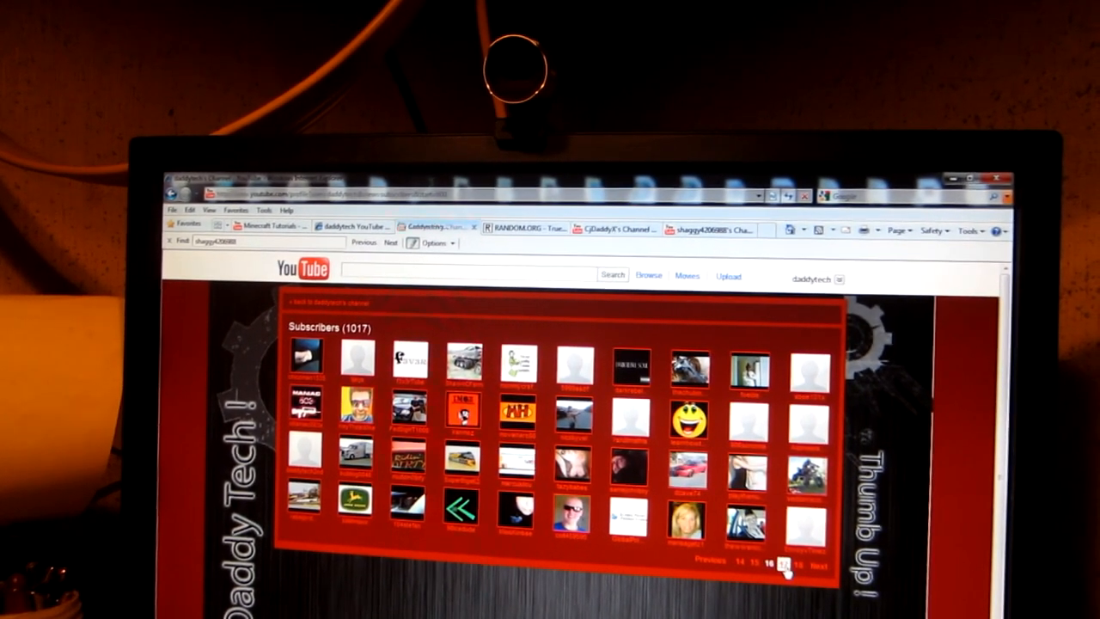
pyautogui.click(818, 563)
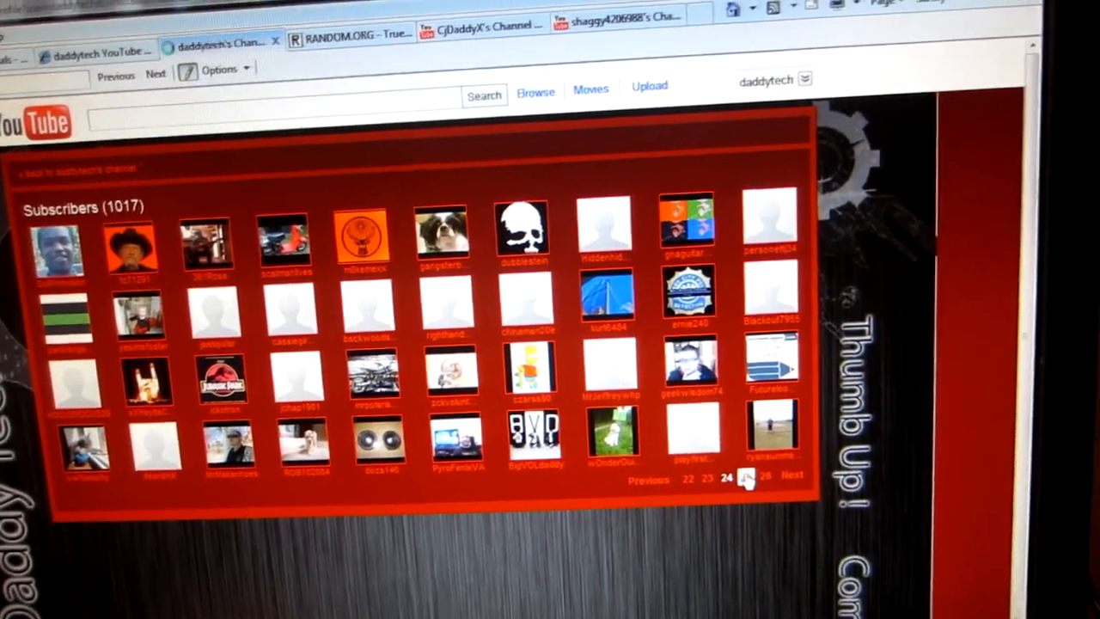
# Step back through the subscriber pager down to page 14.
pyautogui.click(746, 477)
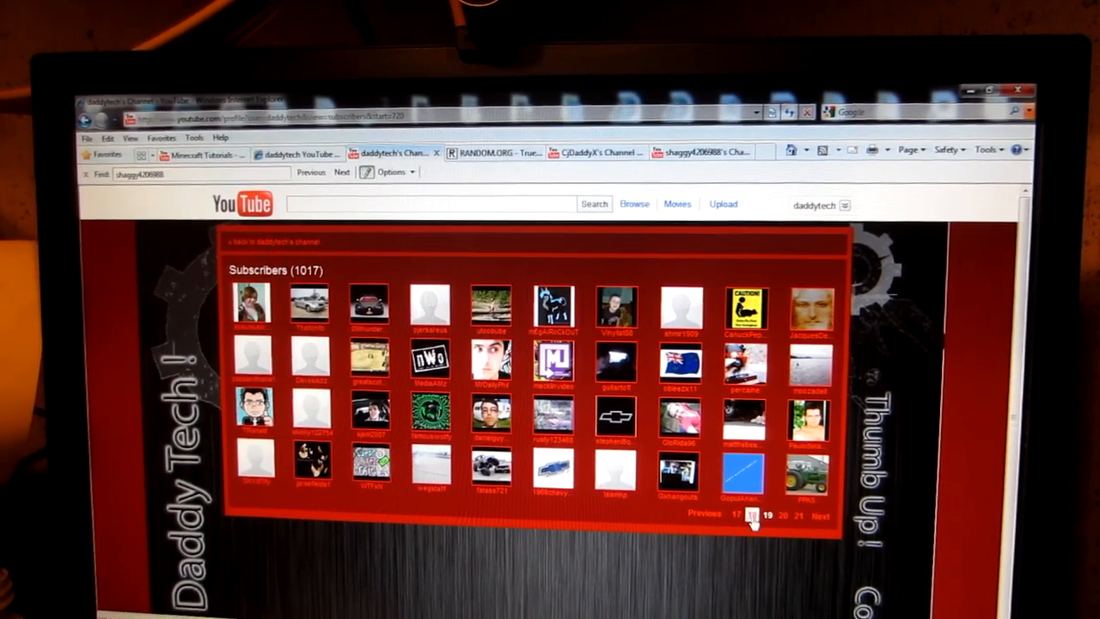
pyautogui.click(752, 508)
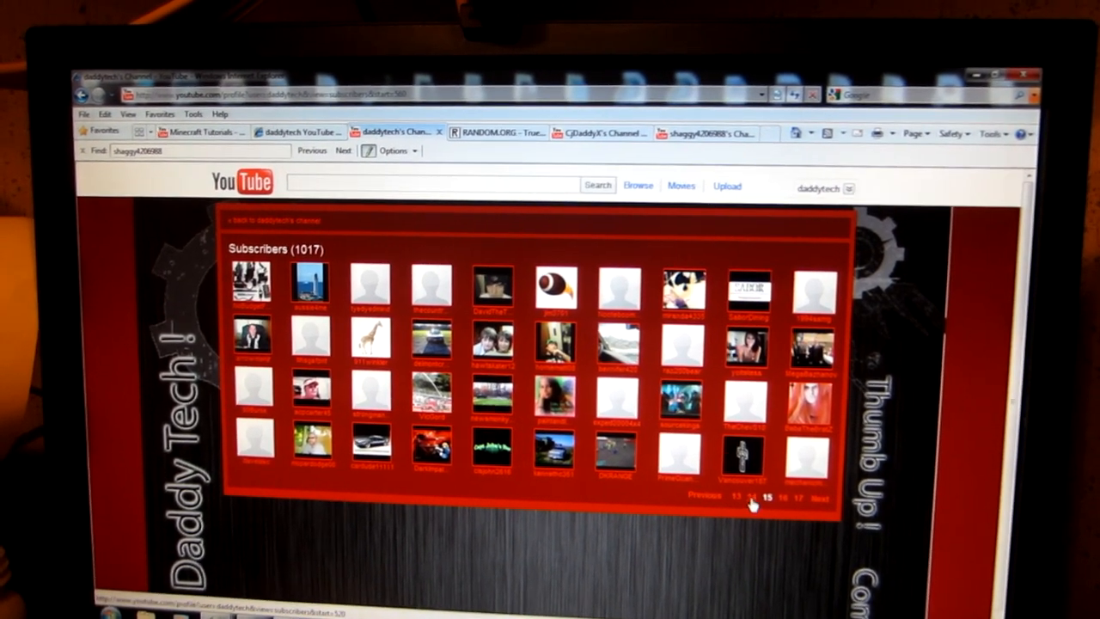
pyautogui.click(789, 498)
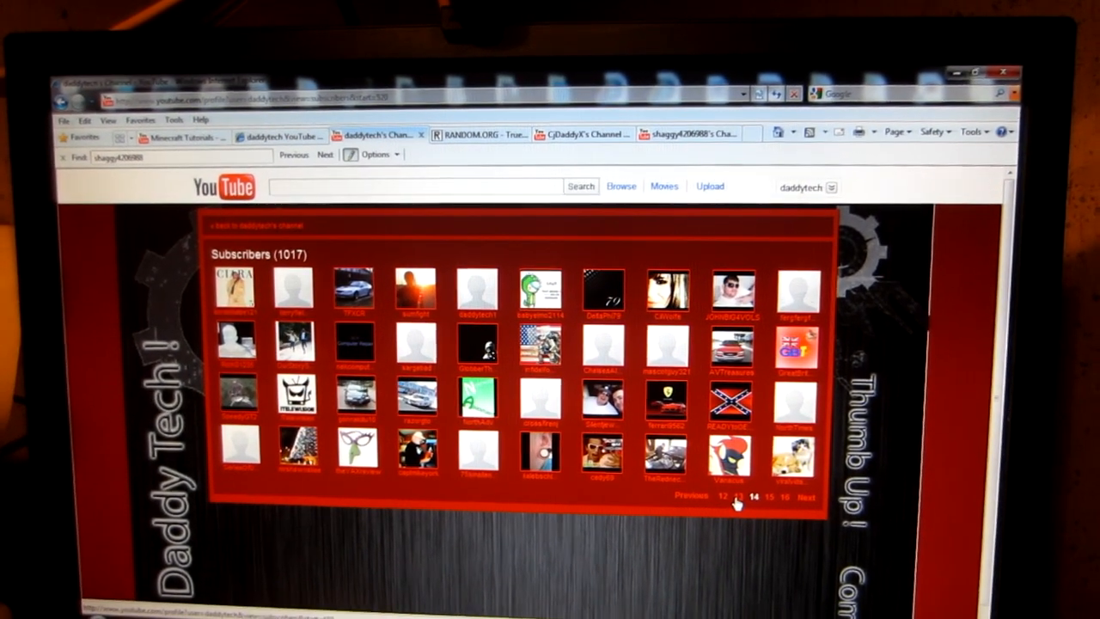
pyautogui.click(718, 498)
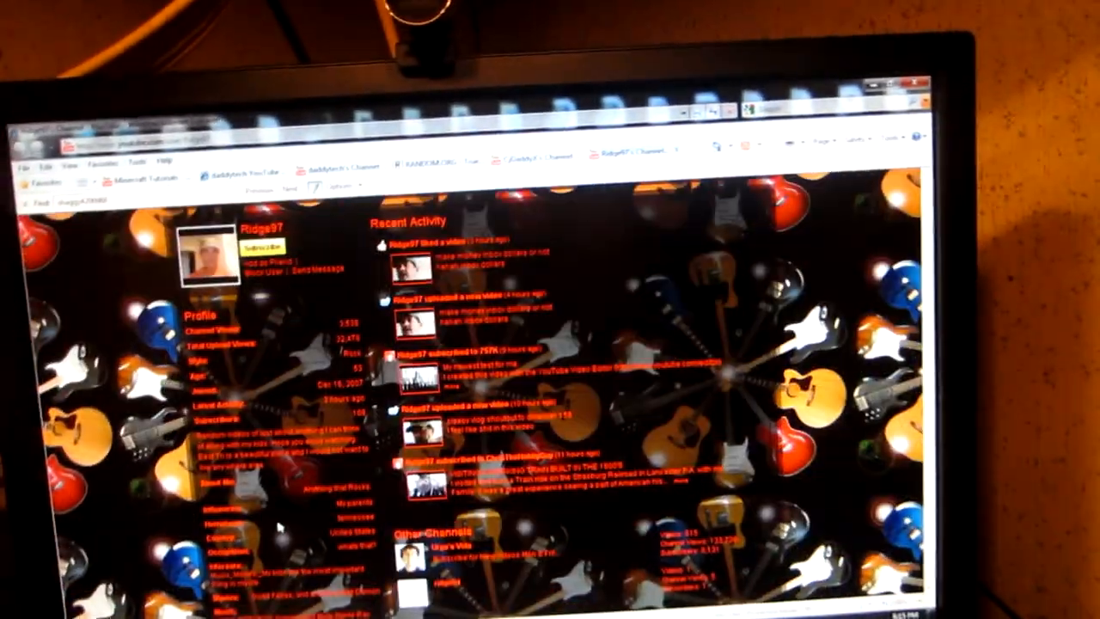
# Scroll through the subscriber's Profile and Recent Activity sections.
pyautogui.scroll(-3)
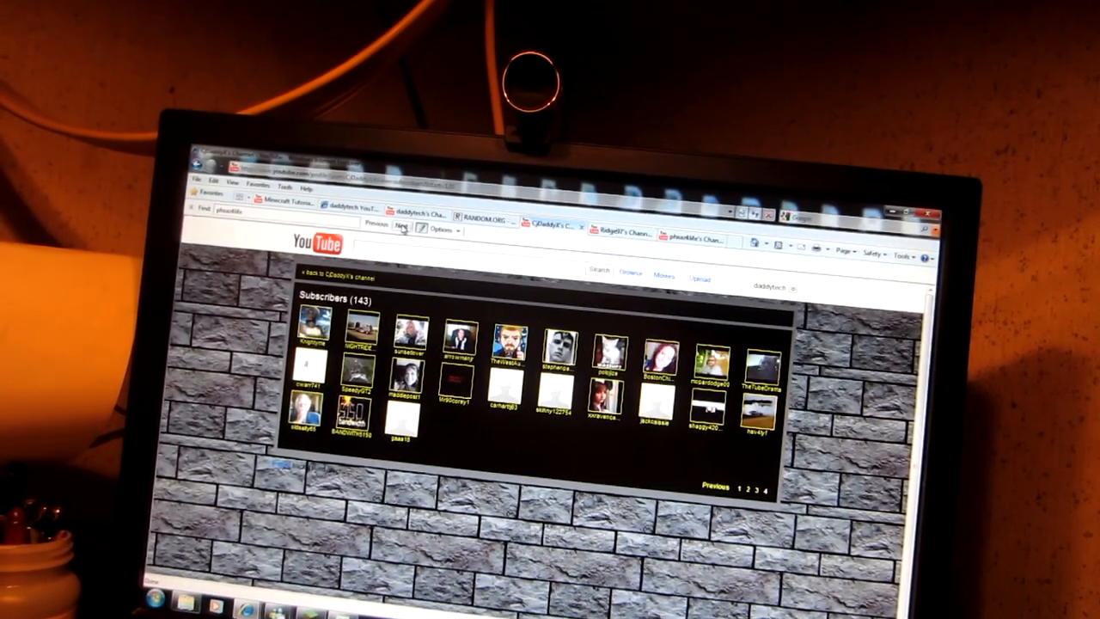
# Search CjDaddyX's 143-subscriber list for the winner's name with the Find bar.
pyautogui.click(484, 214)
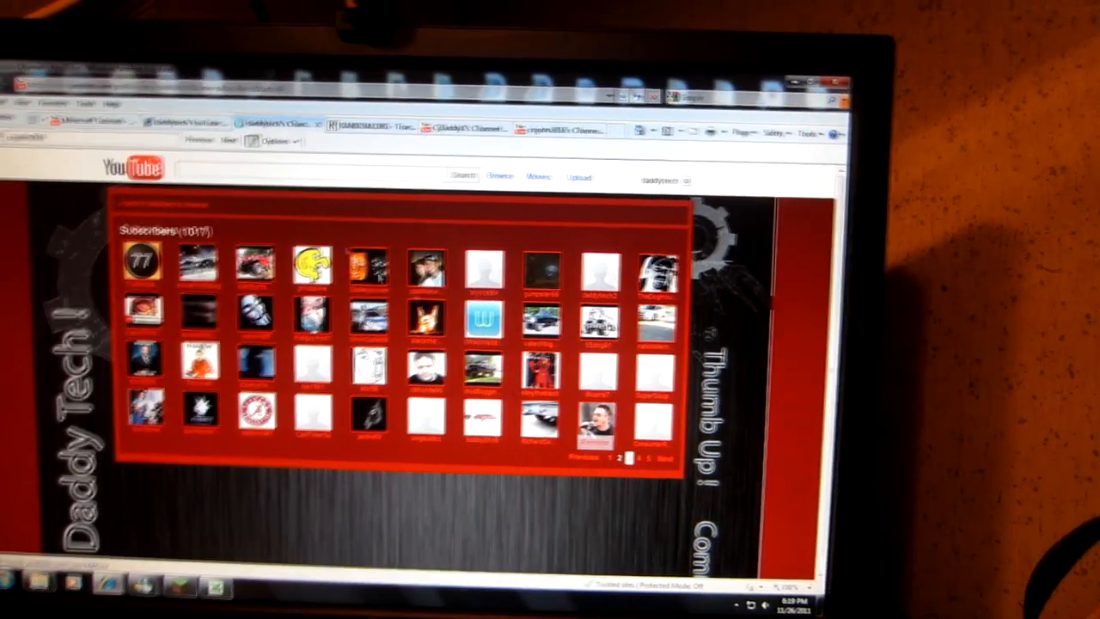
# Page forward through four more pages of the subscriber list.
pyautogui.click(643, 453)
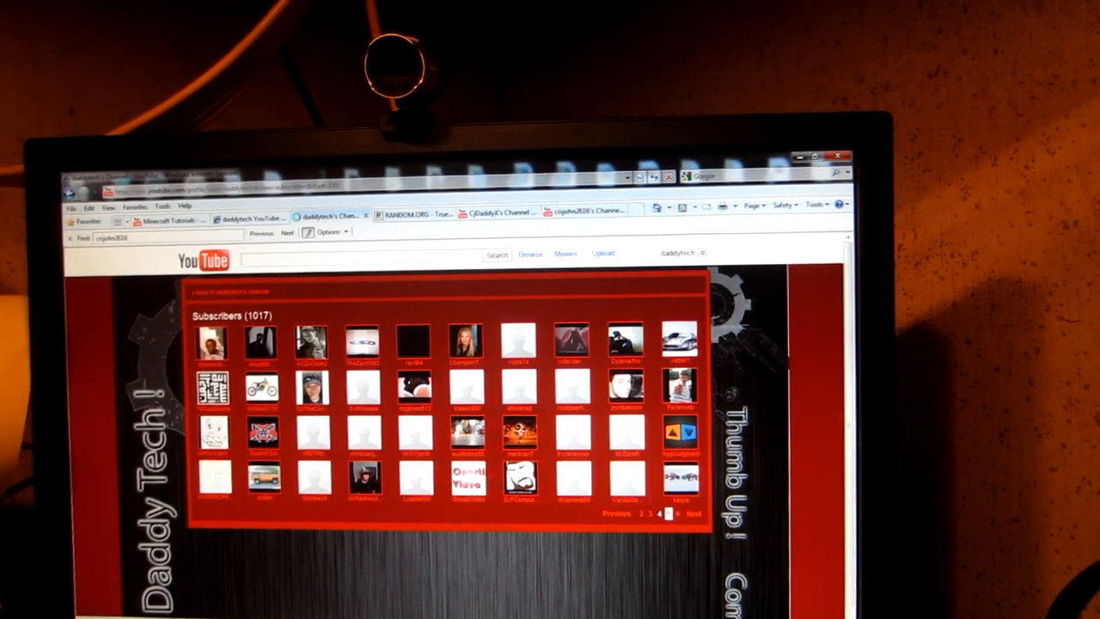
pyautogui.click(692, 512)
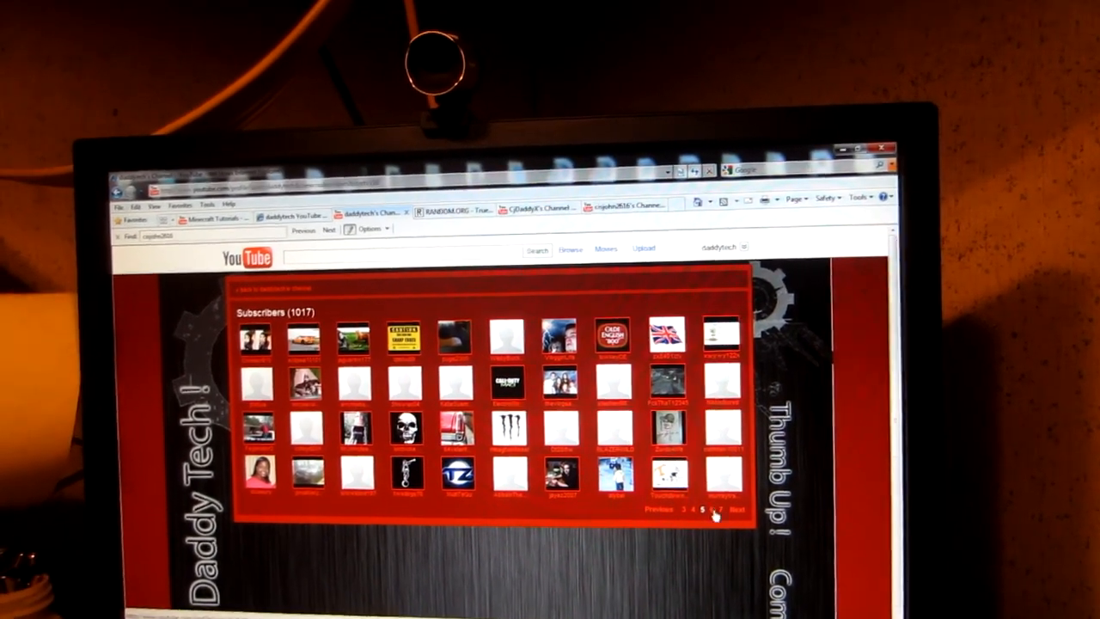
pyautogui.click(735, 509)
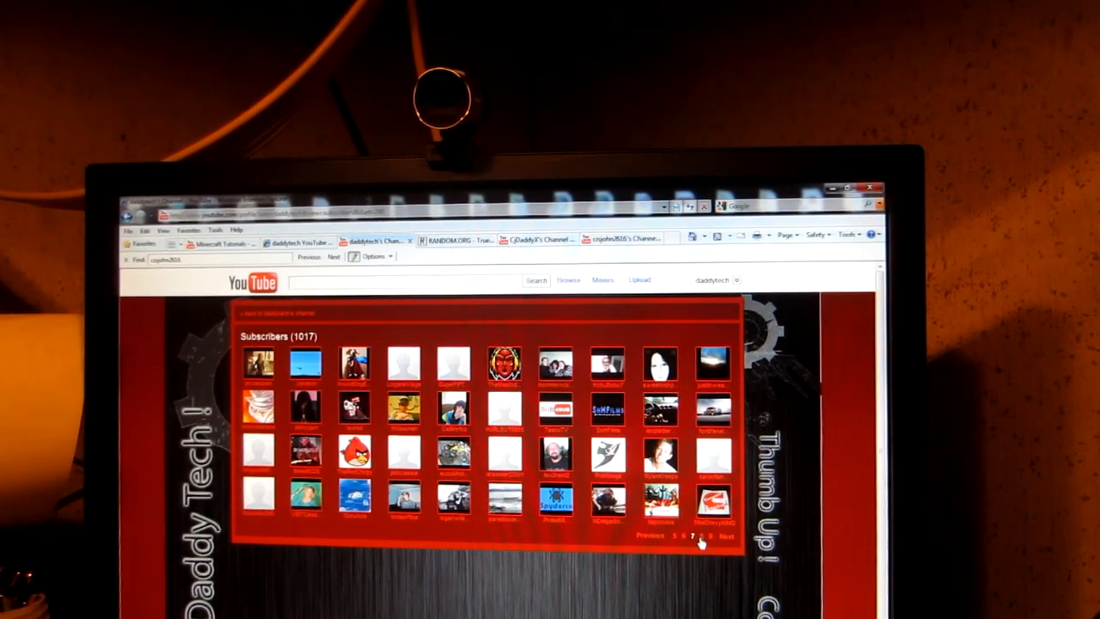
pyautogui.click(725, 537)
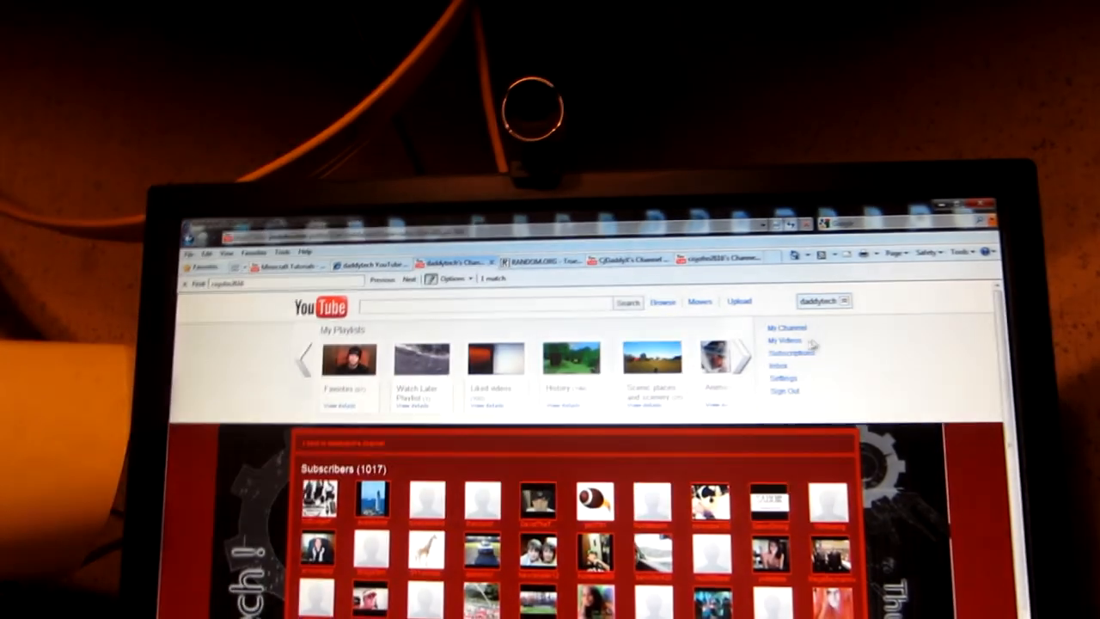
# Go to the Personal Messages inbox from the account dropdown.
pyautogui.click(777, 364)
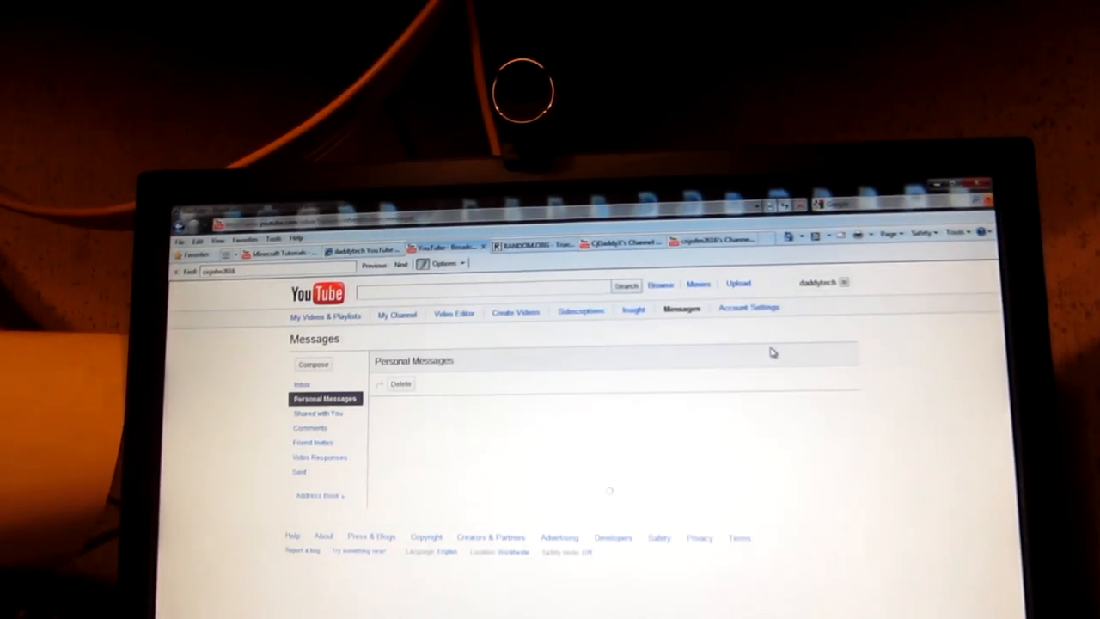